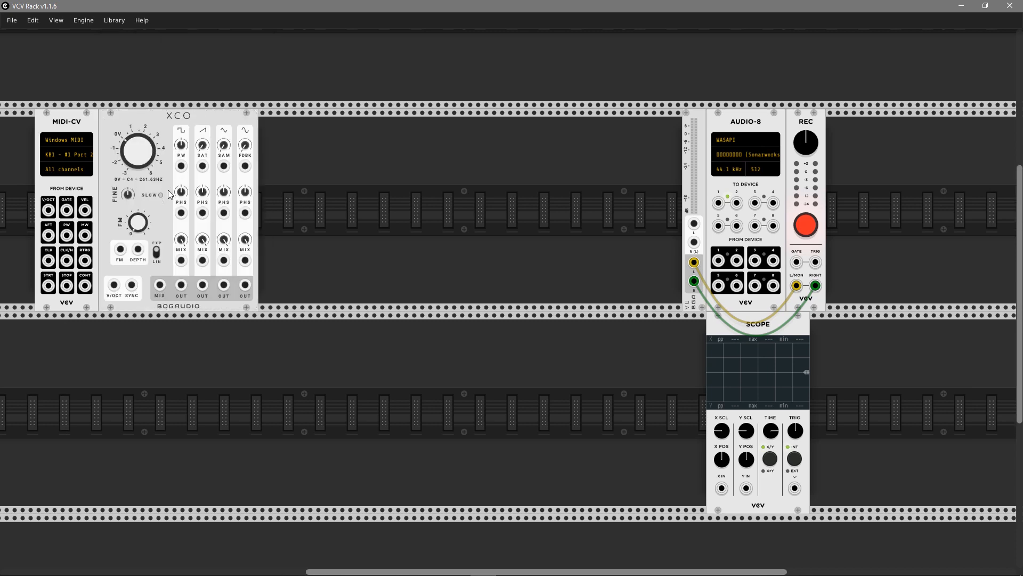
mouse_move(122, 80)
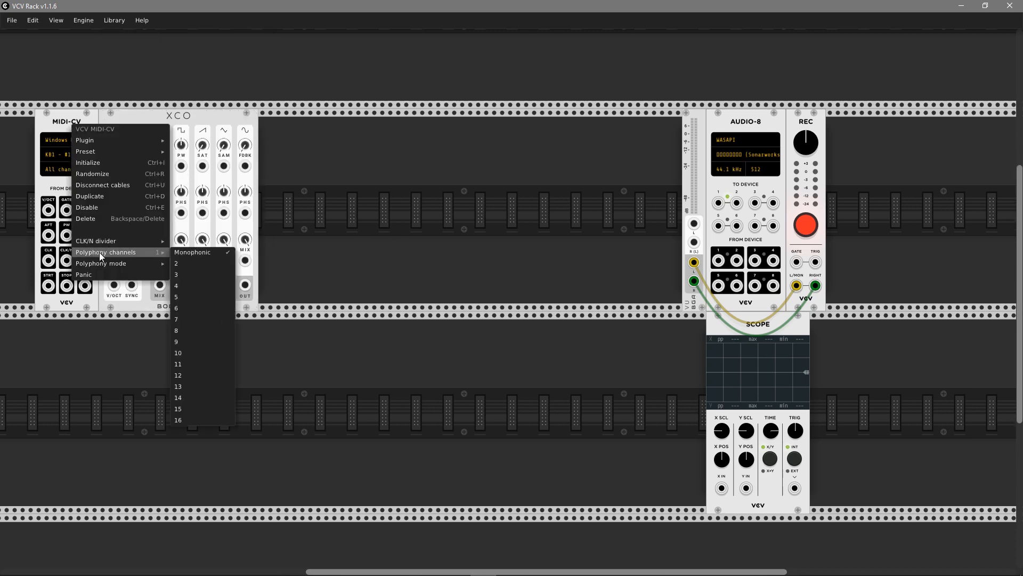
mouse_move(199, 319)
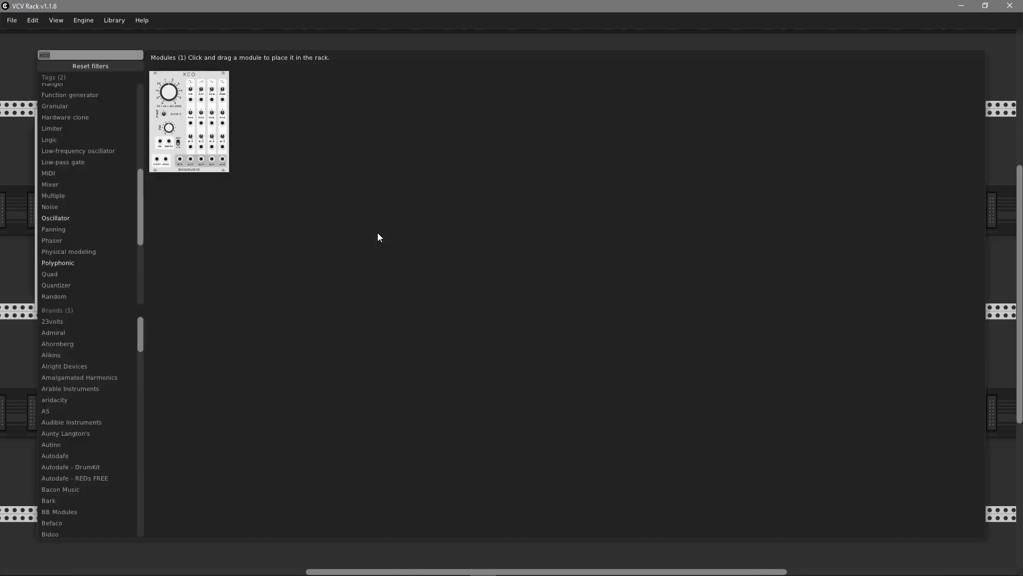
Search the module browser for 'boo' to find the Boomstick filter.
text(boo)
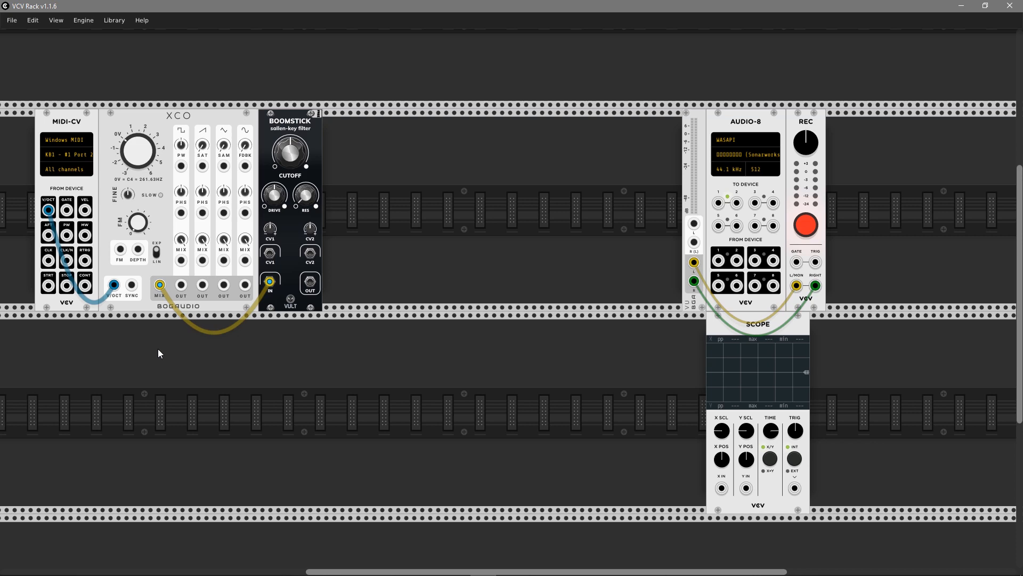
mouse_move(671, 500)
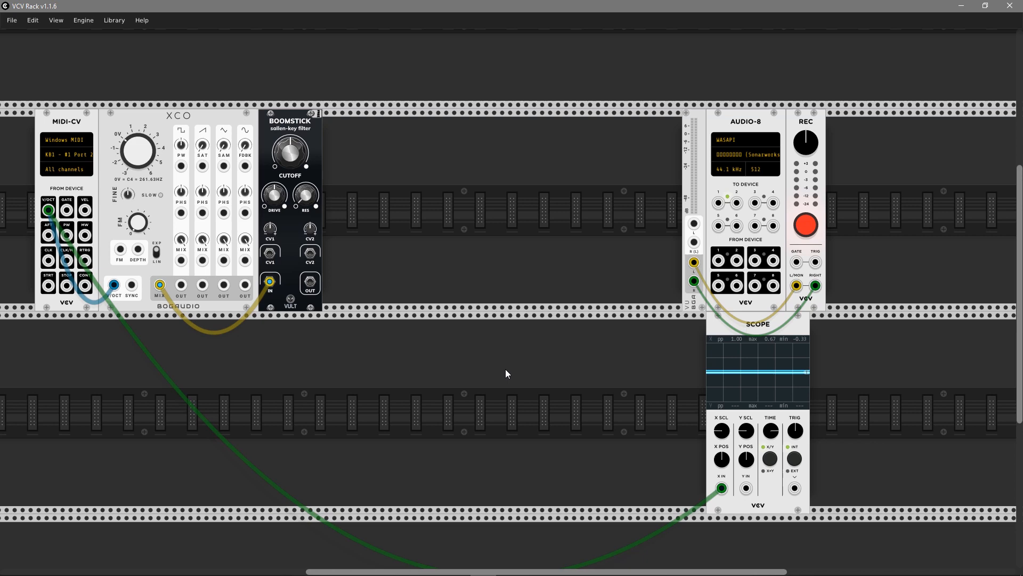
mouse_move(497, 387)
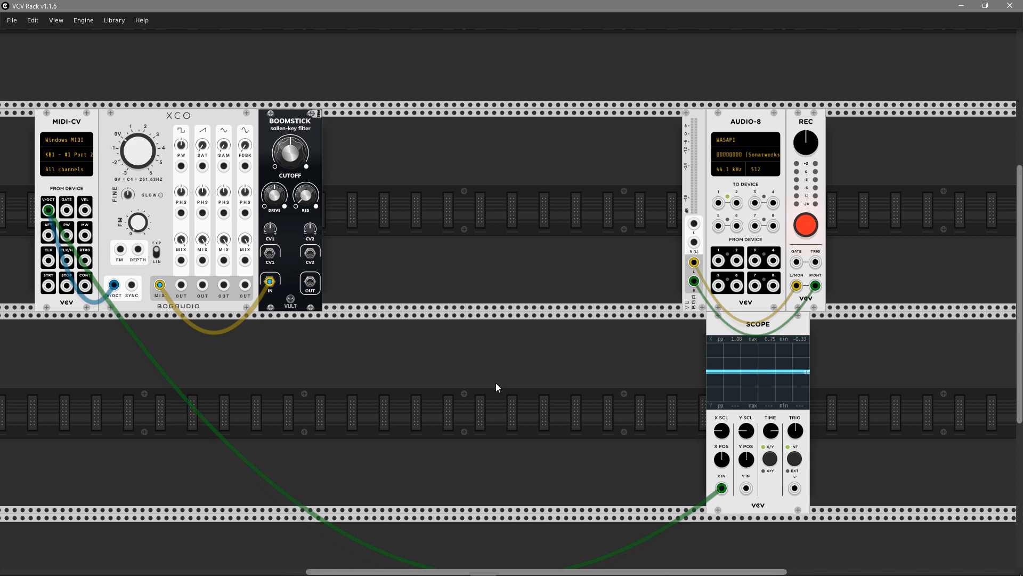
mouse_move(81, 116)
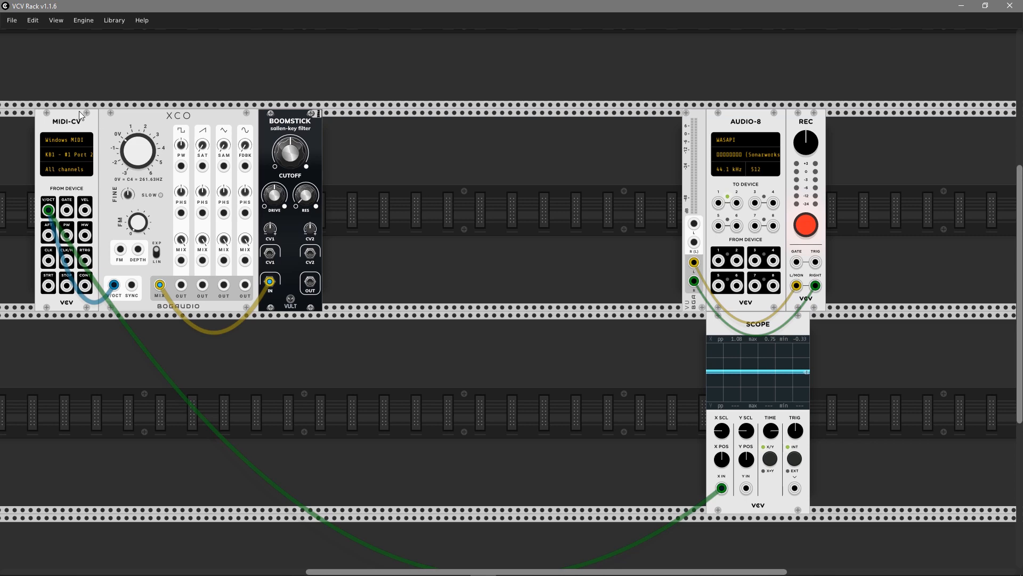
Check the MIDI-CV polyphony setting and close its menu without changes.
right_click(78, 114)
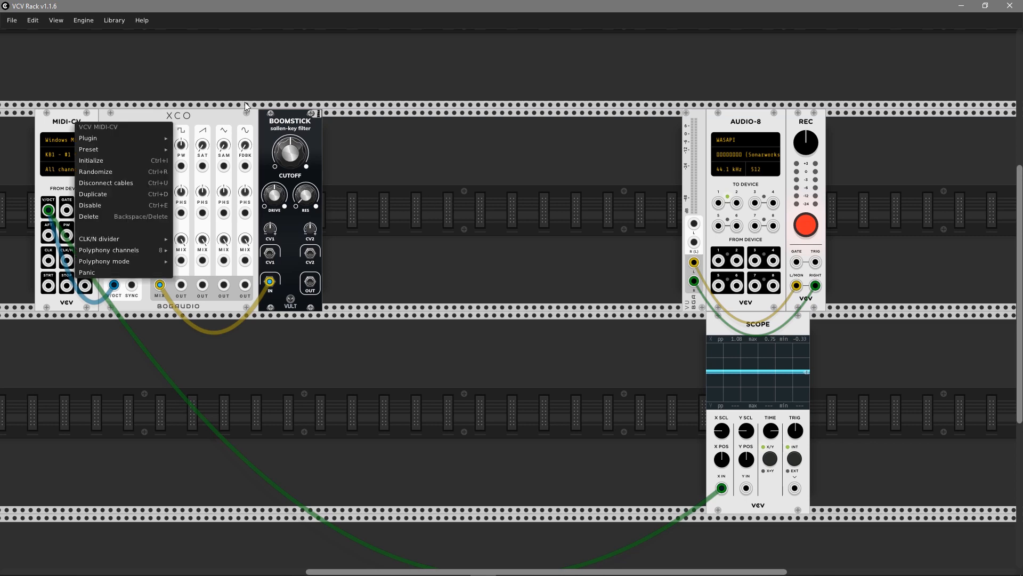
click(392, 185)
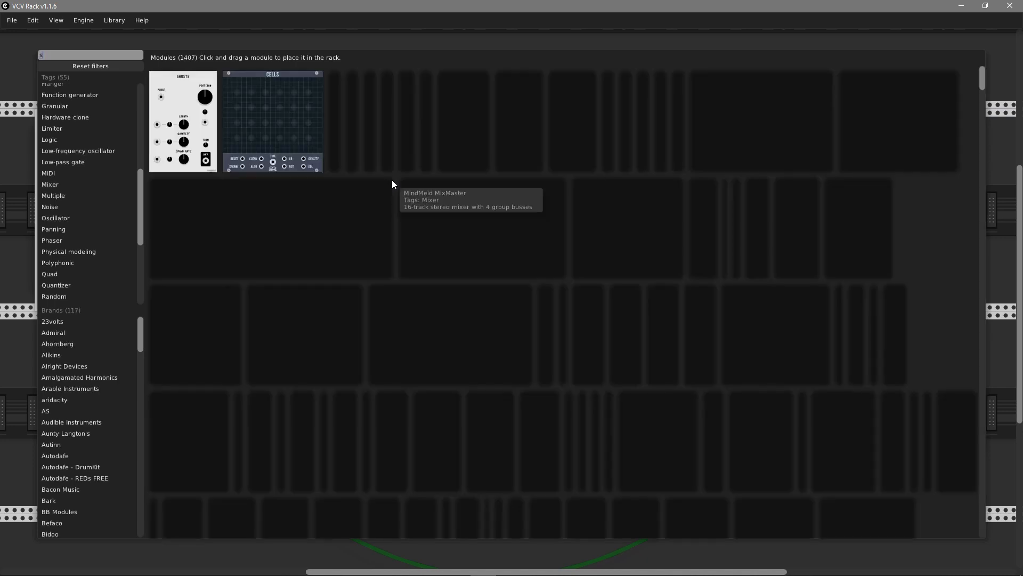
Search the module browser for 'spank', then 'sprea' for the Spread module.
text(spank)
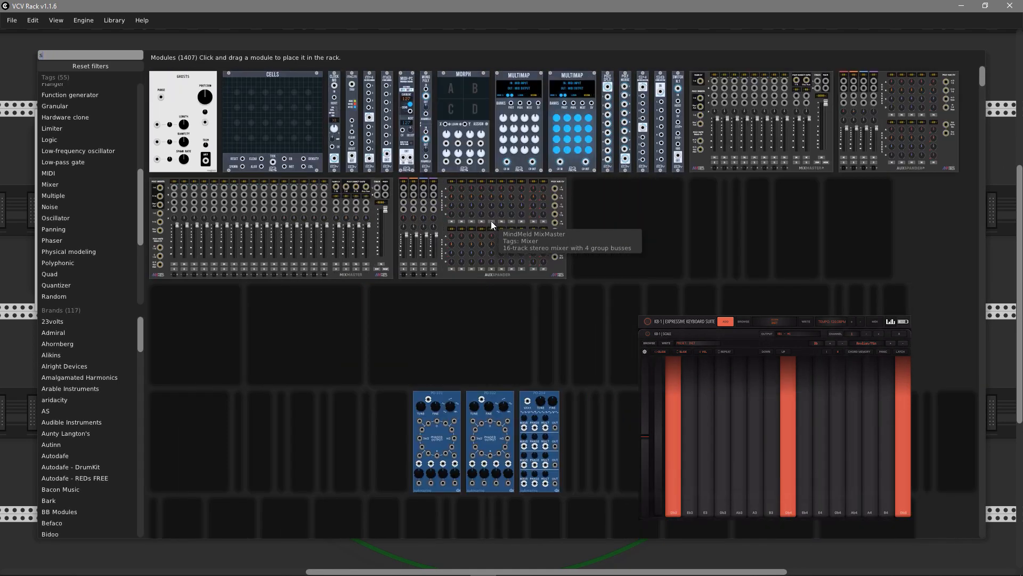
text(sprea)
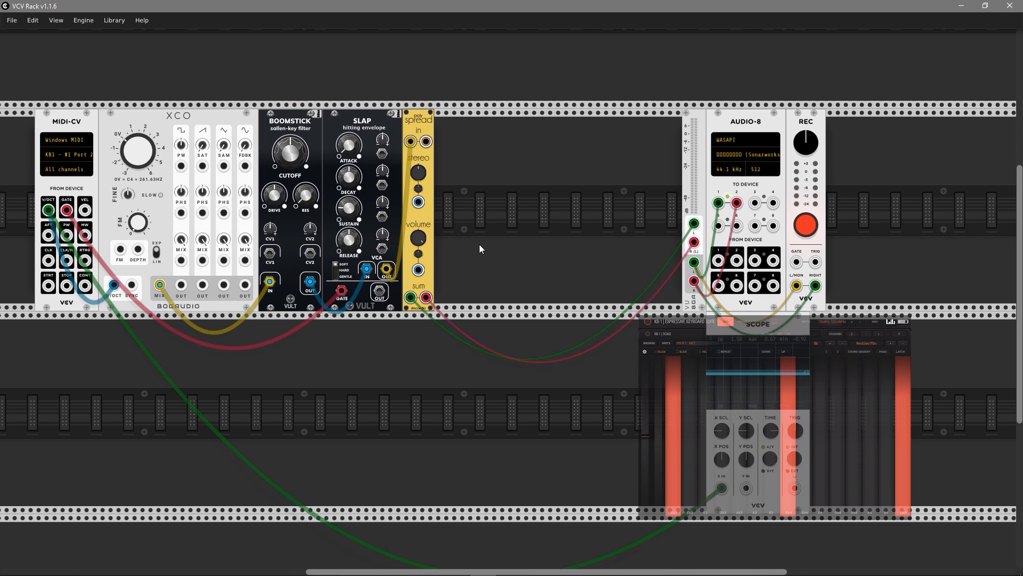
mouse_move(565, 233)
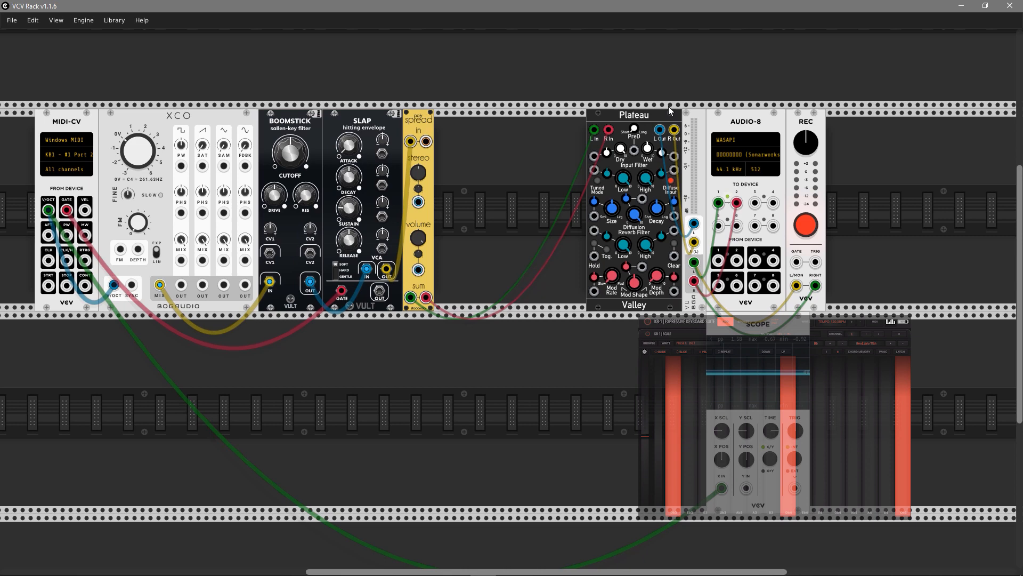
mouse_move(613, 106)
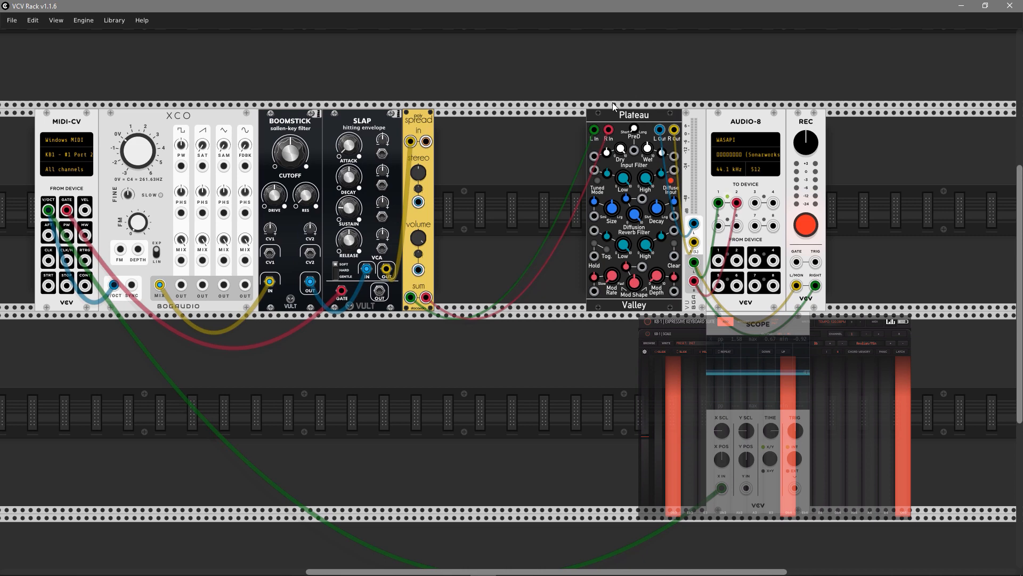
mouse_move(553, 173)
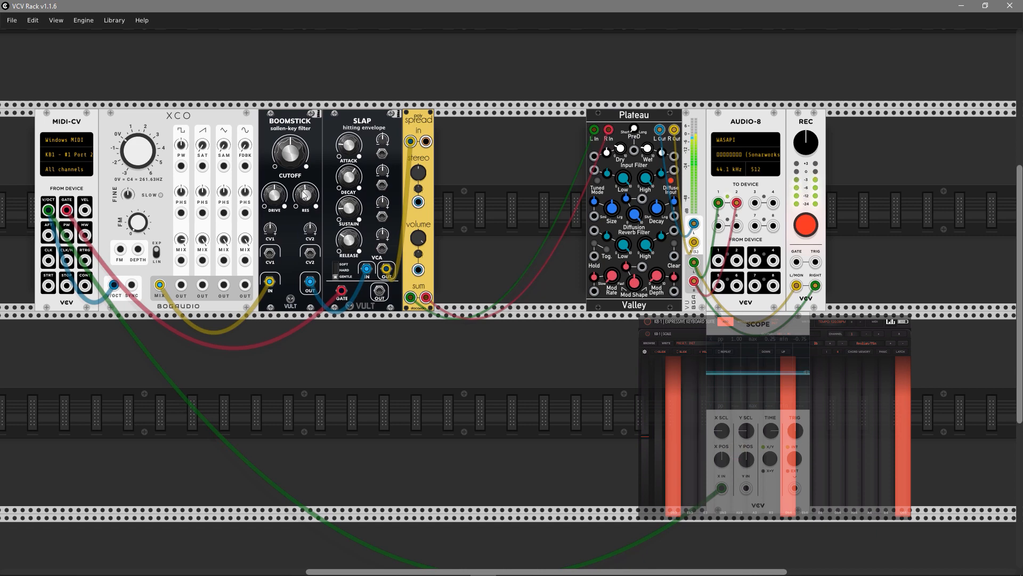
mouse_move(550, 124)
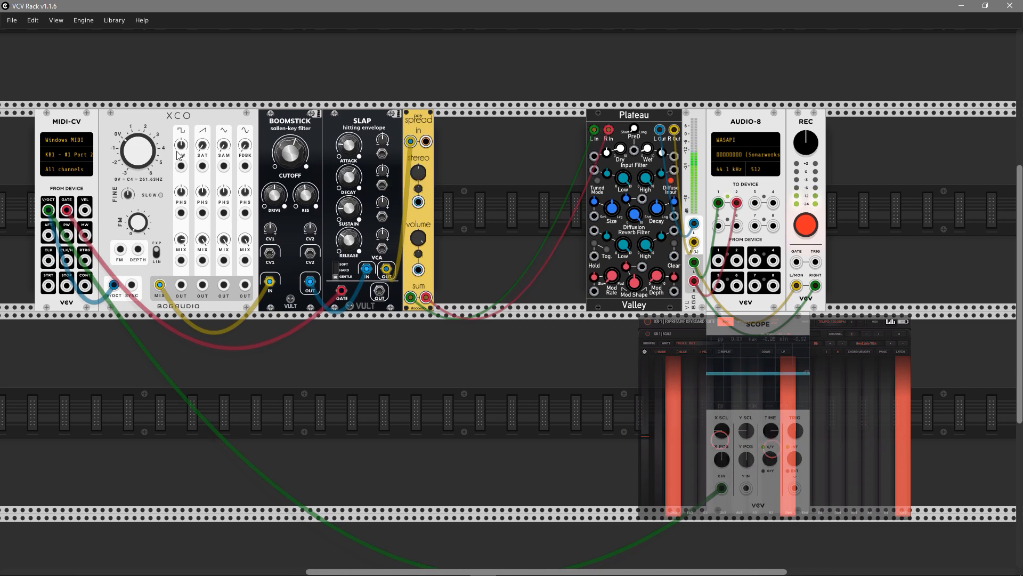
mouse_move(181, 145)
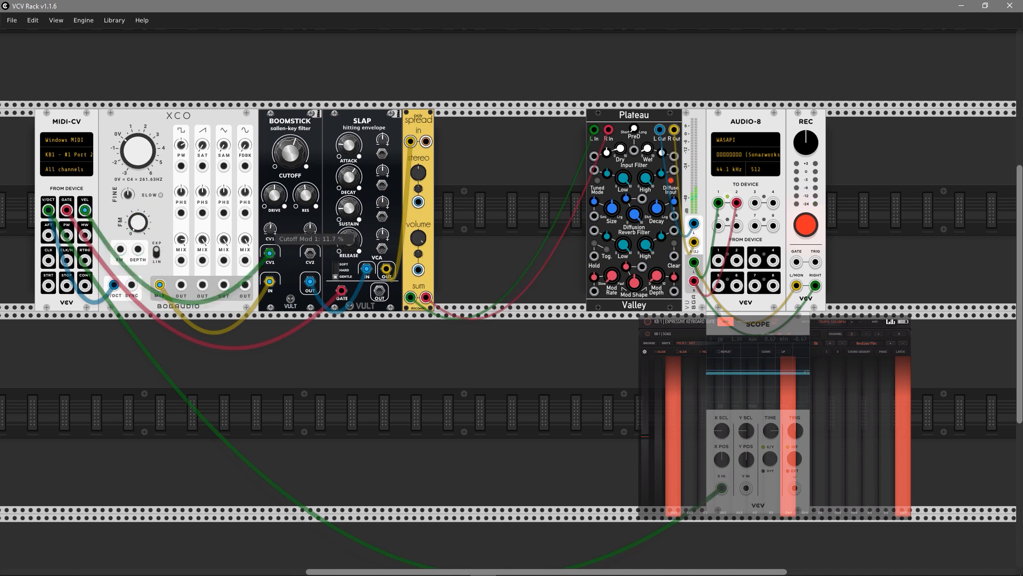
mouse_move(262, 238)
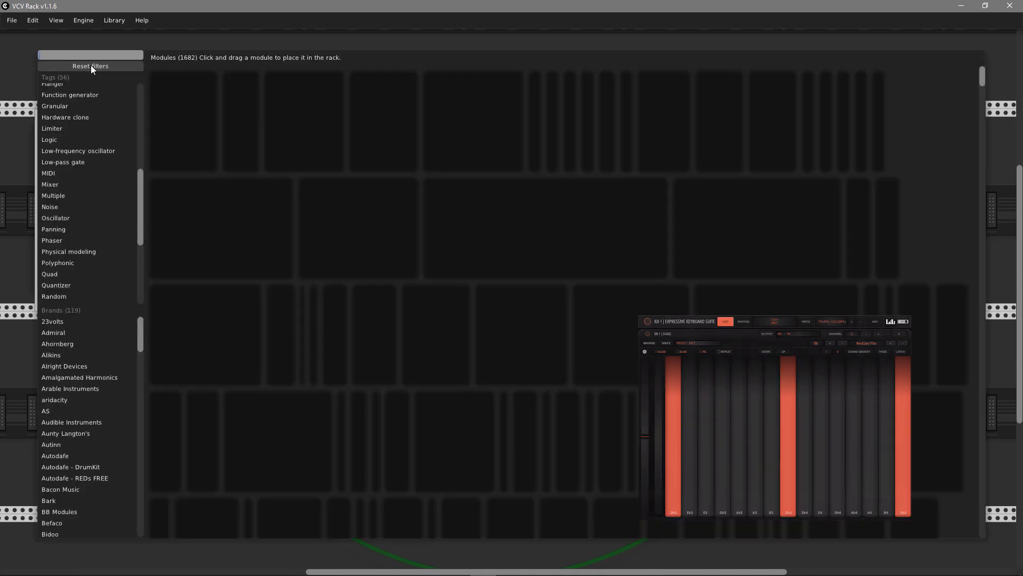
Reset the browser filters, browse the brands list, and search 'toc'.
click(90, 66)
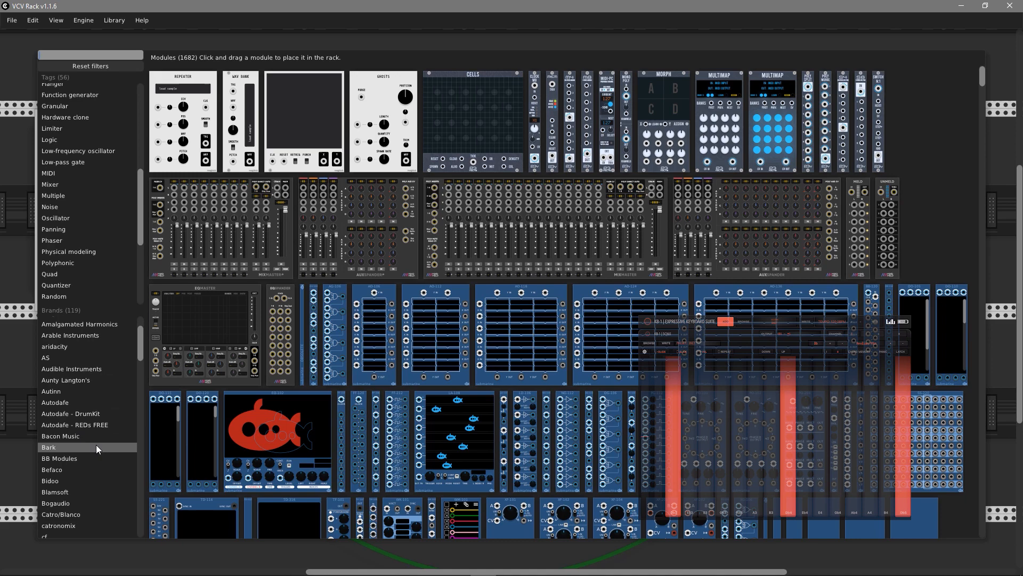
click(55, 503)
text(c)
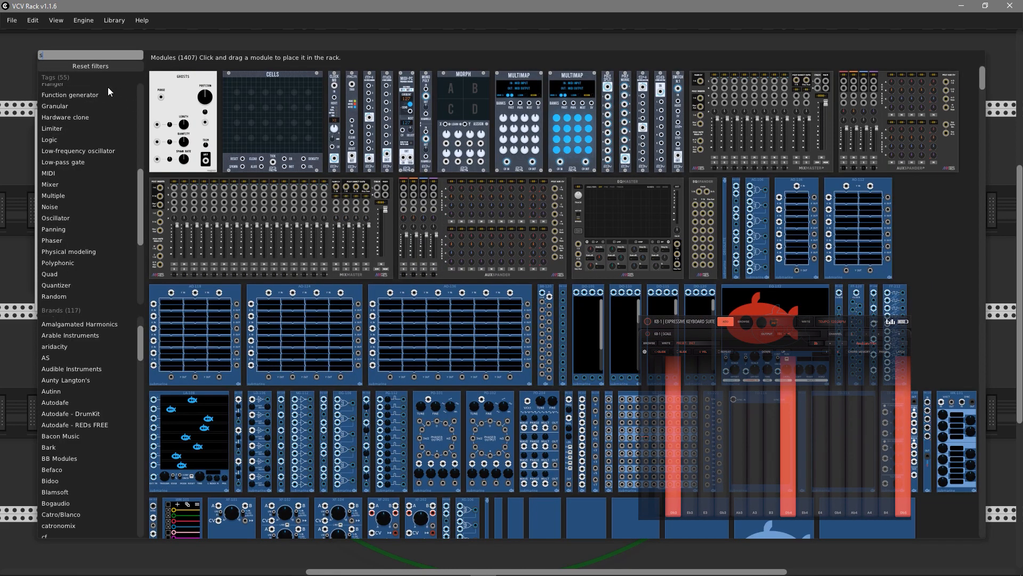
text(toc)
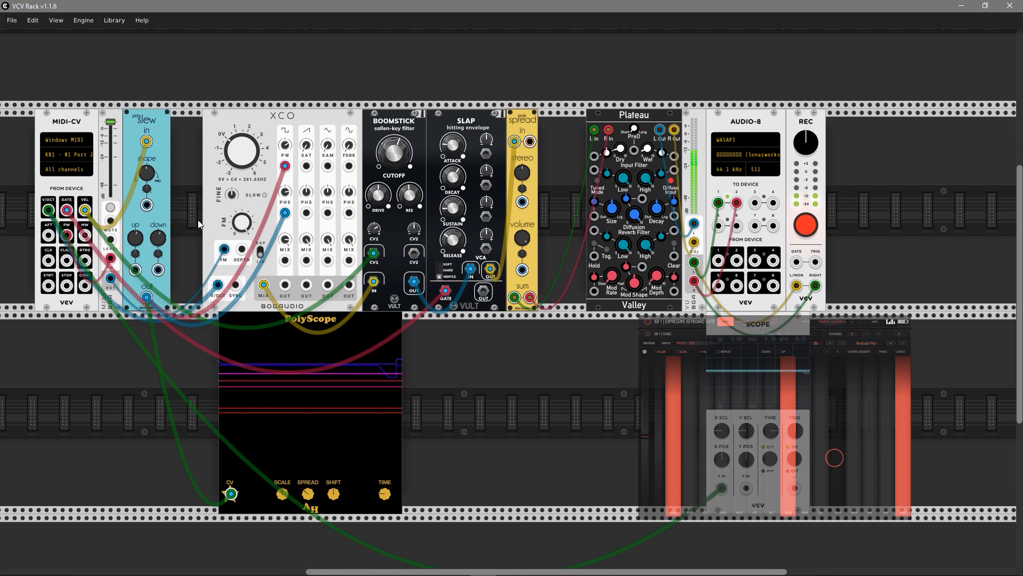
Pick a module from the browser results to add to the rack.
click(745, 417)
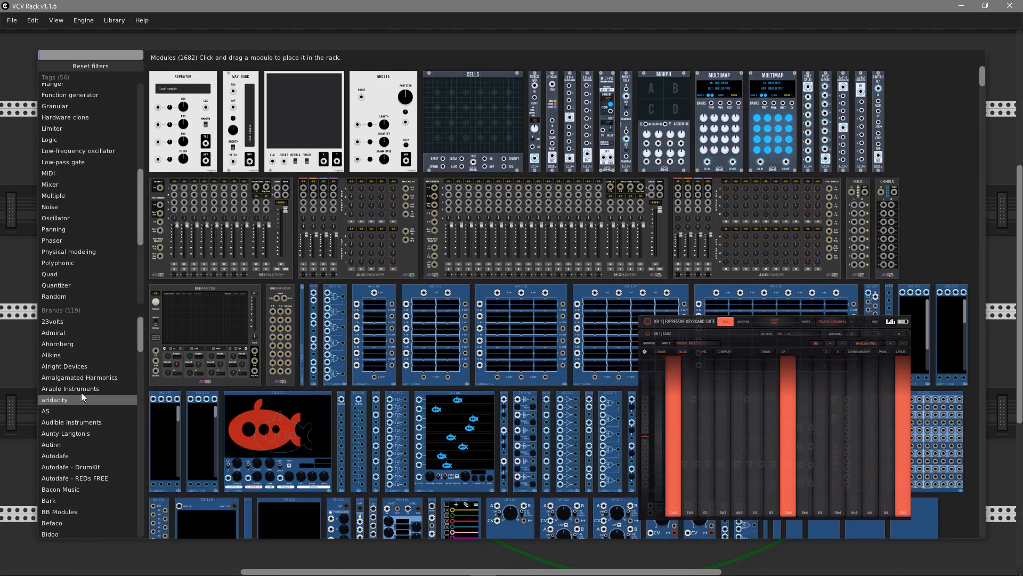
Filter the browser to the 23volts brand, then search 'fm' and 'octave'.
click(52, 321)
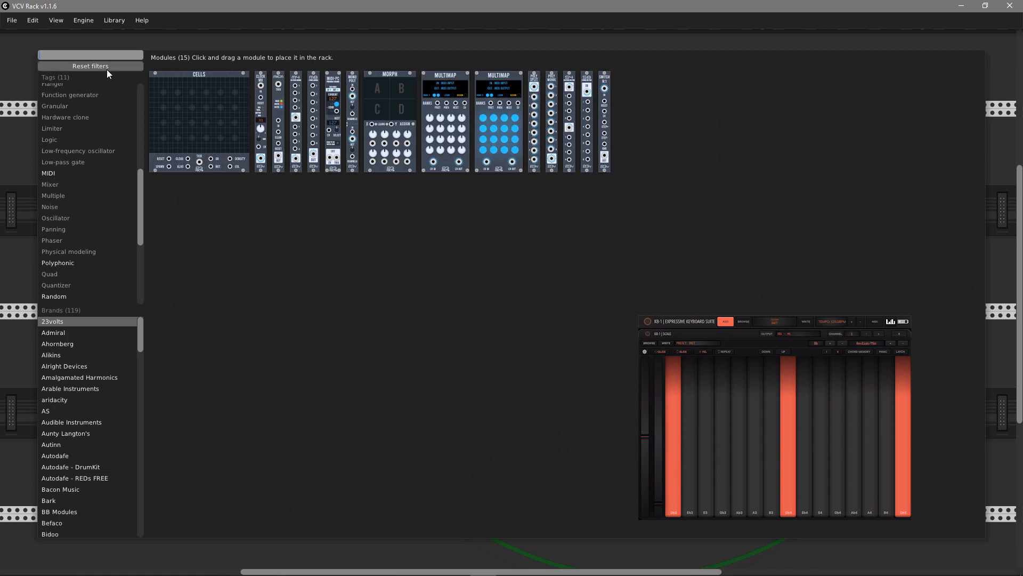
text(fm)
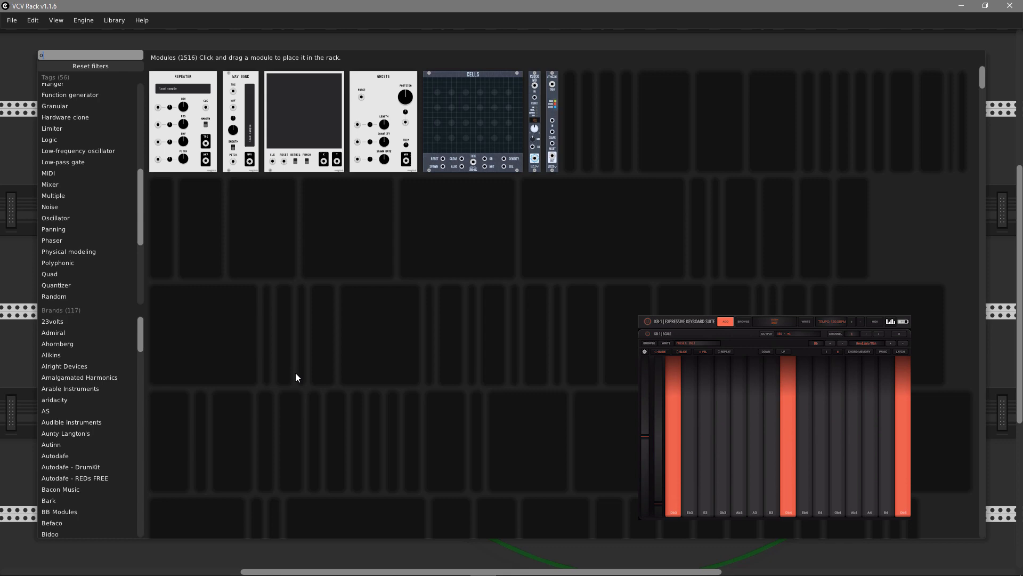
text(octave)
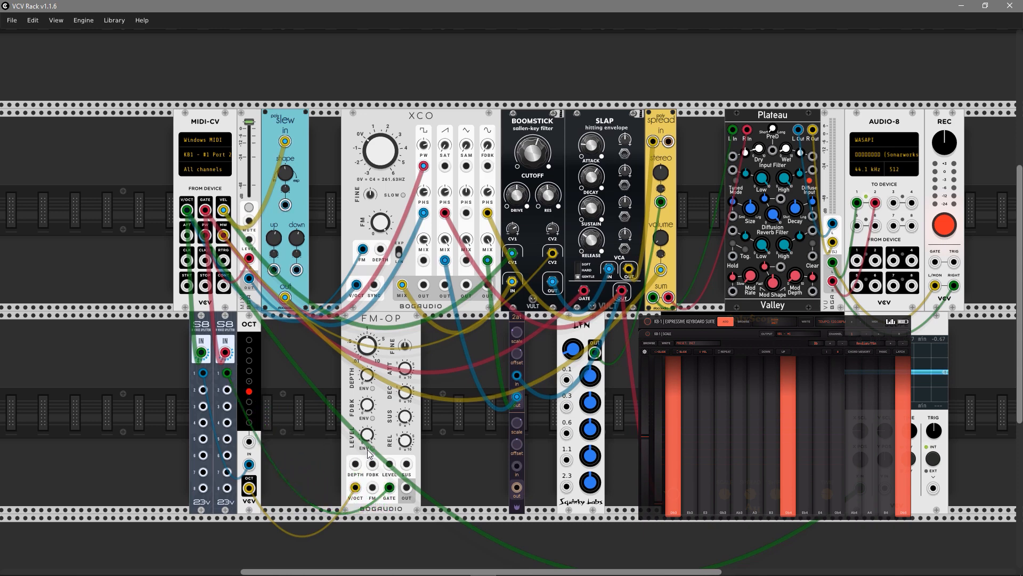
mouse_move(367, 451)
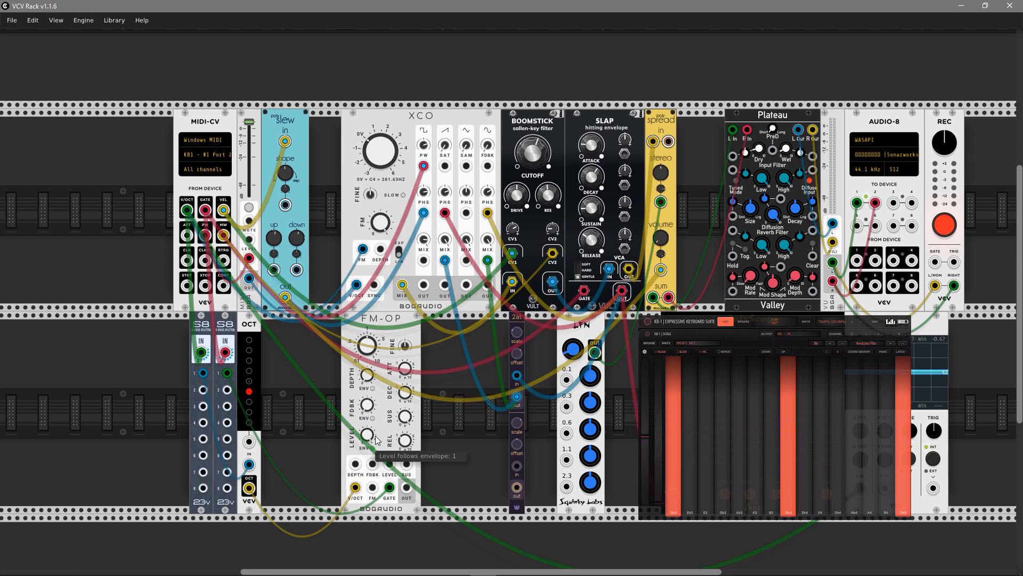
mouse_move(403, 396)
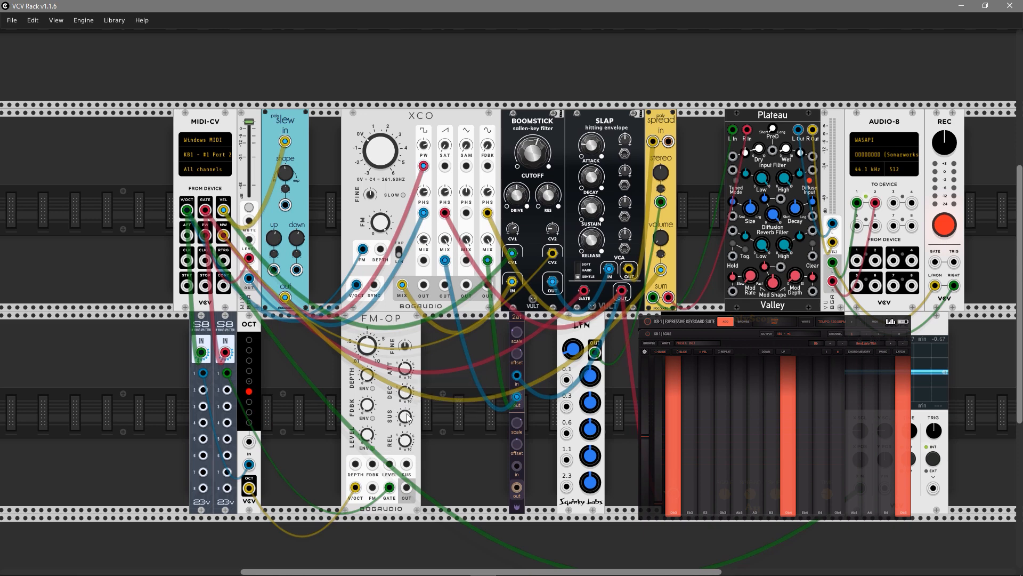
mouse_move(405, 421)
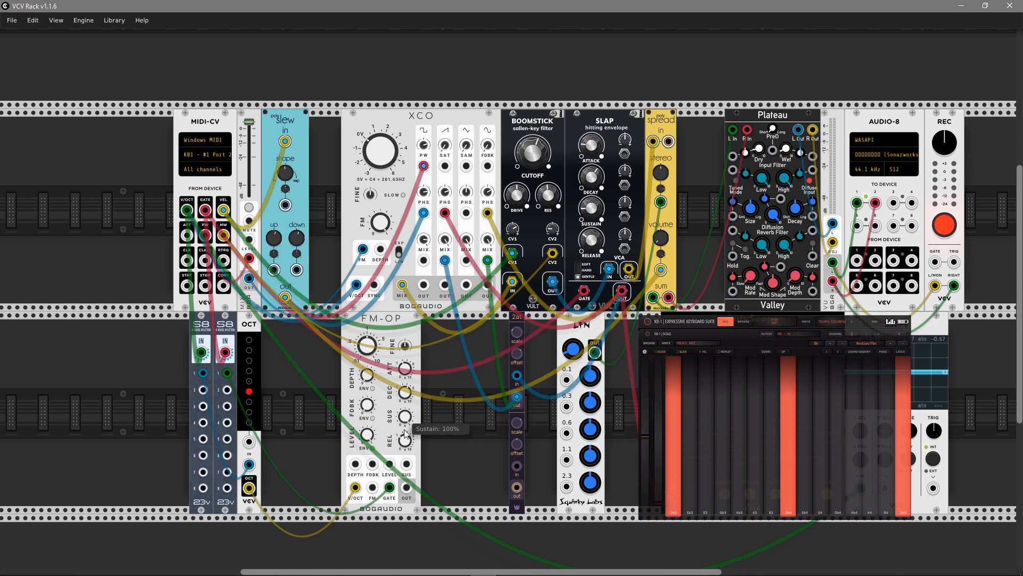
mouse_move(472, 476)
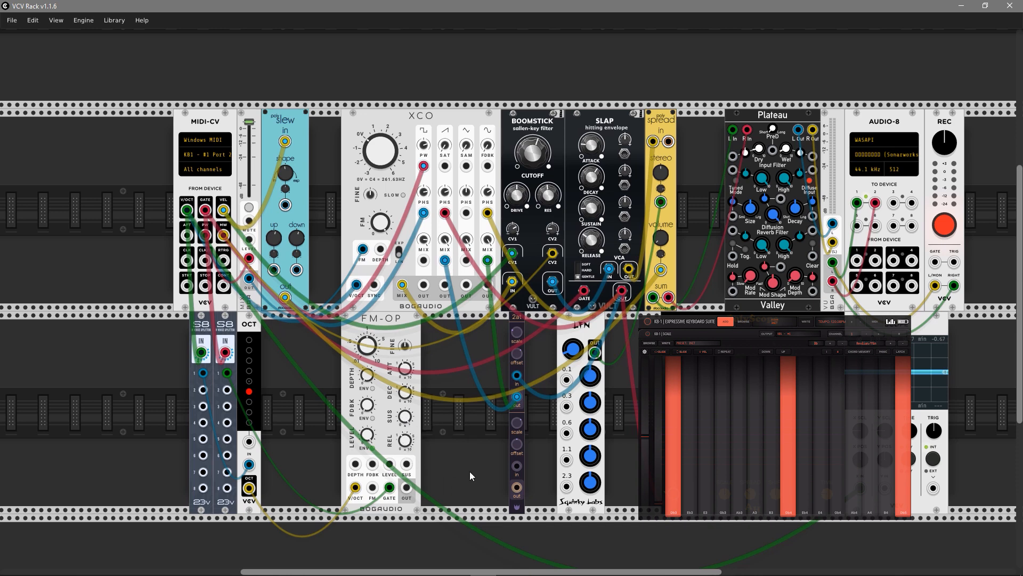
mouse_move(776, 173)
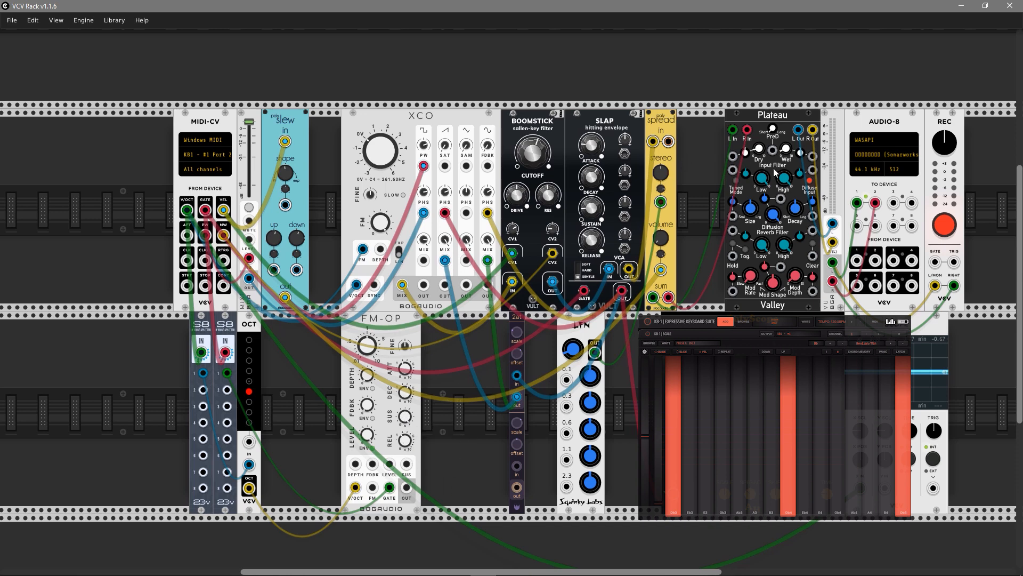
mouse_move(772, 119)
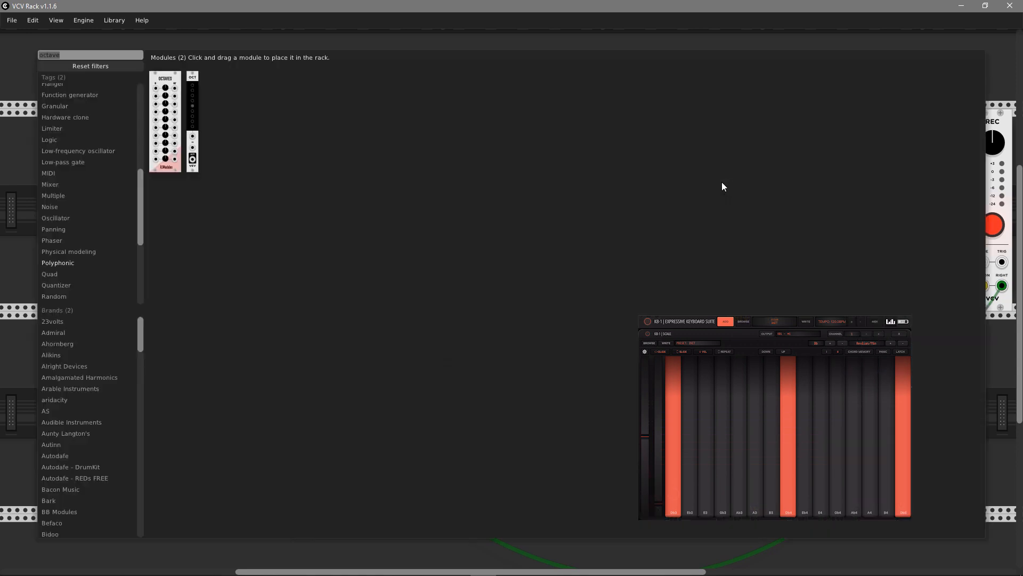
Reset the browser filters, search 'ysthi', and scroll through the results.
click(90, 66)
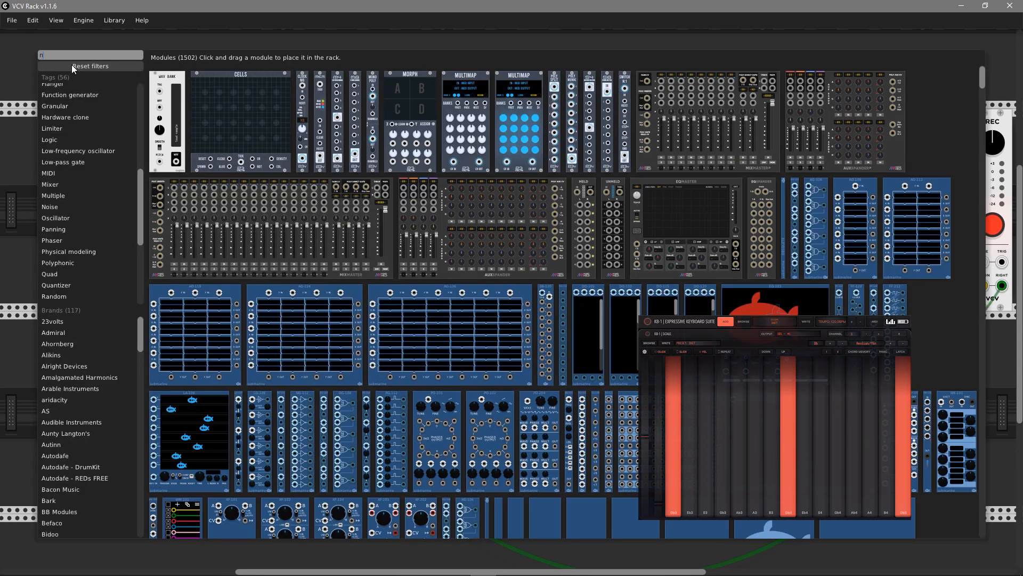
text(ysthi)
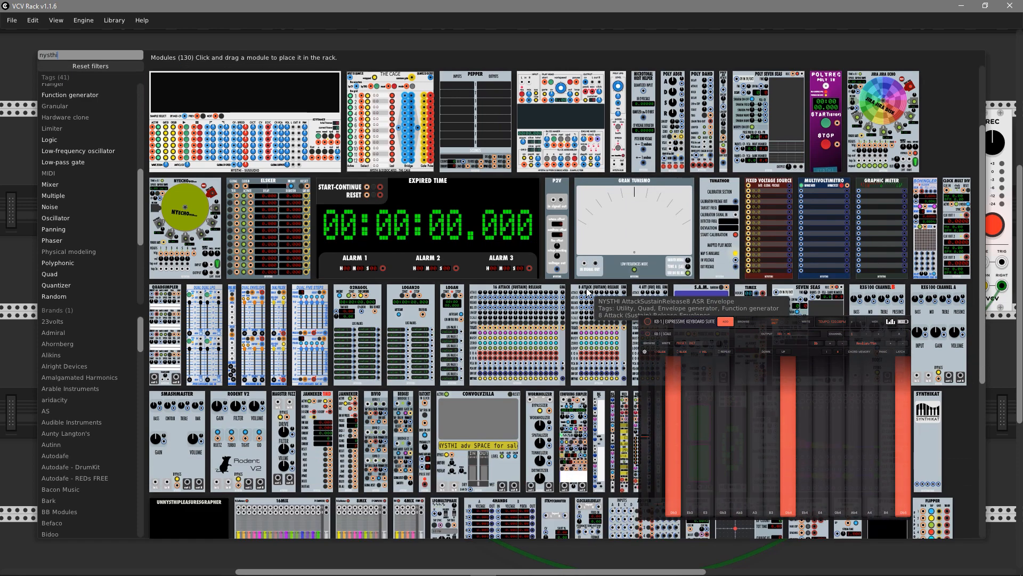
scroll(down, 3)
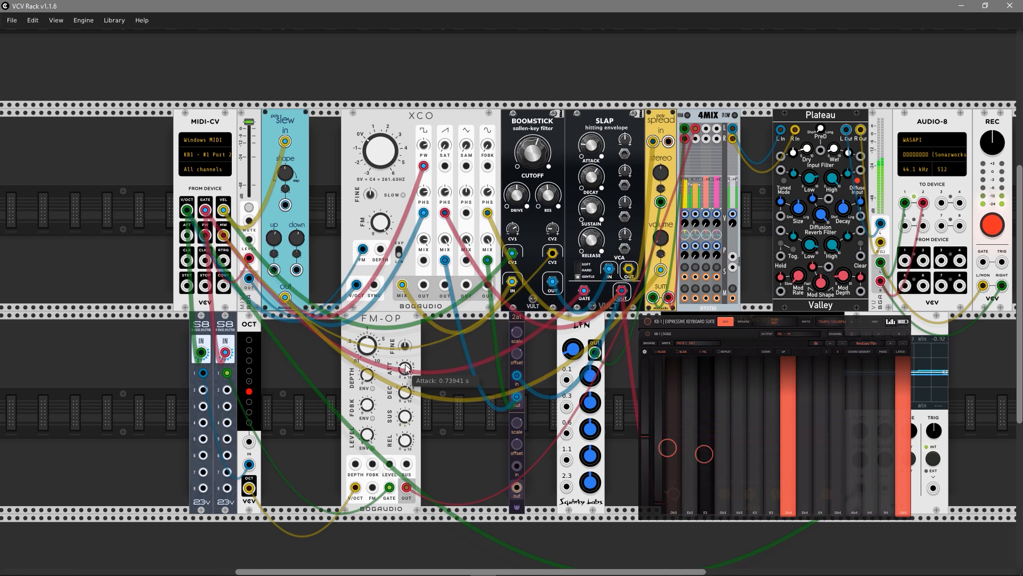
mouse_move(405, 418)
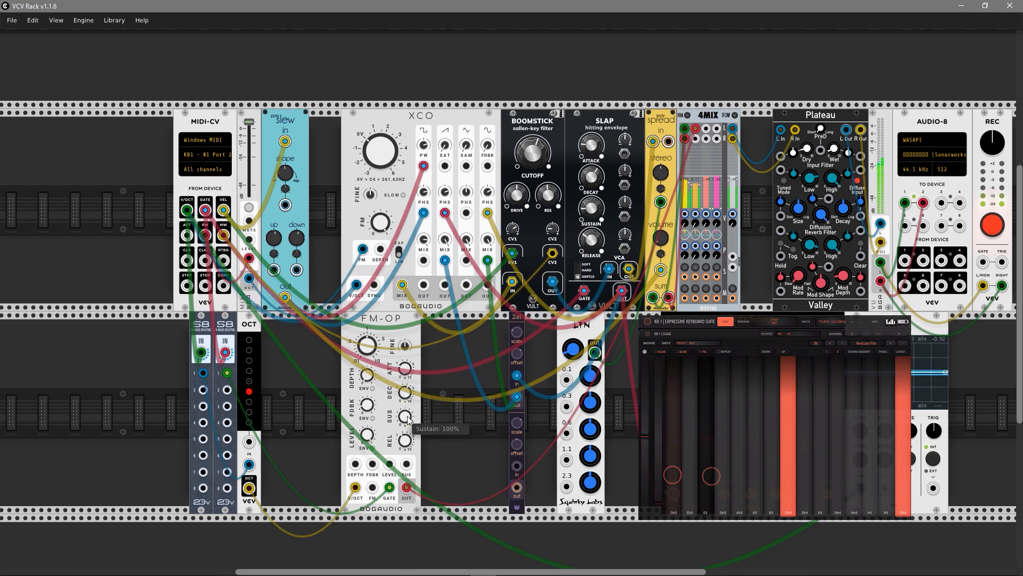
mouse_move(512, 350)
text(shaper)
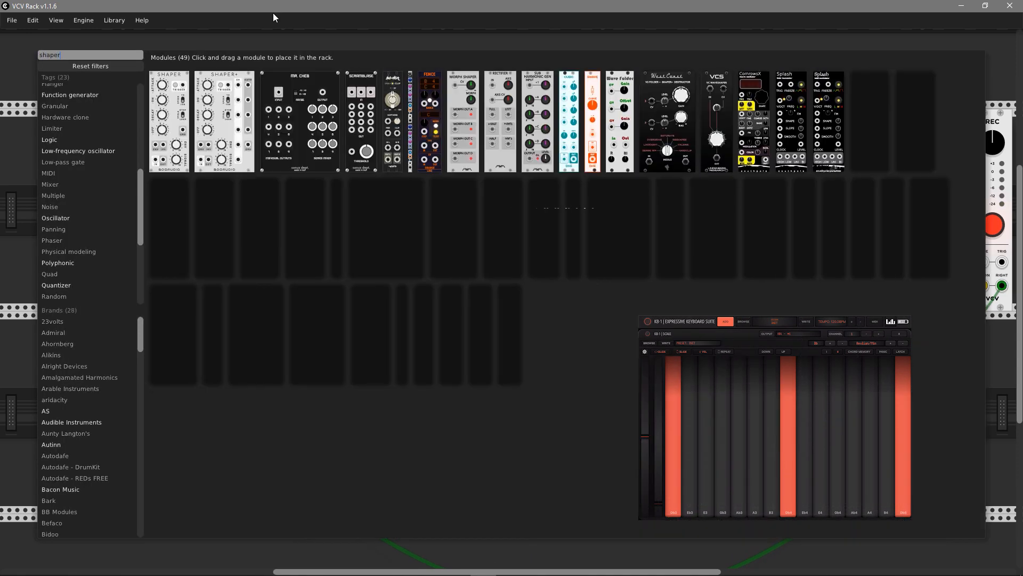
Scroll to the Shaper and change its oversampling setting twice.
scroll(down, 3)
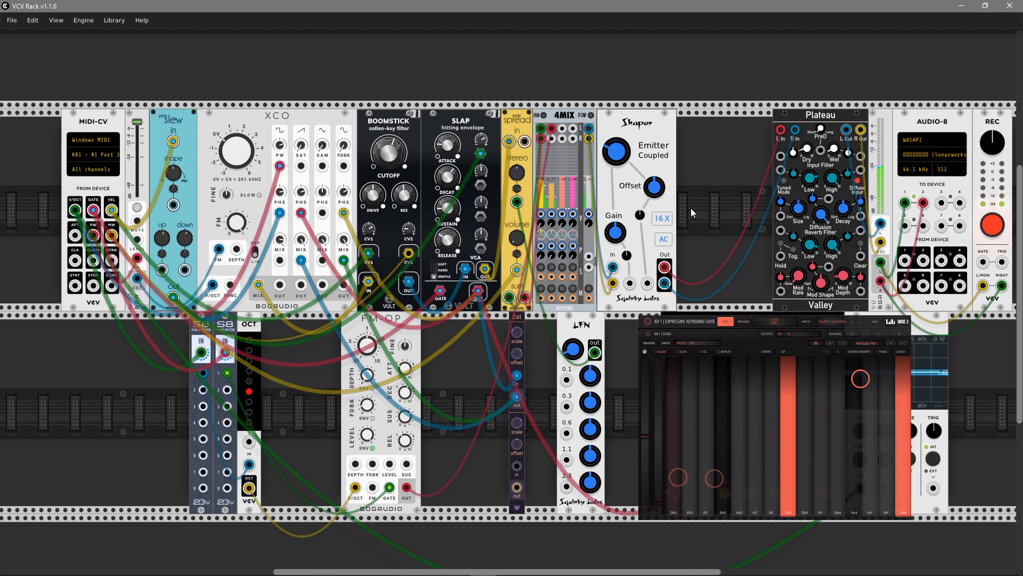
click(661, 218)
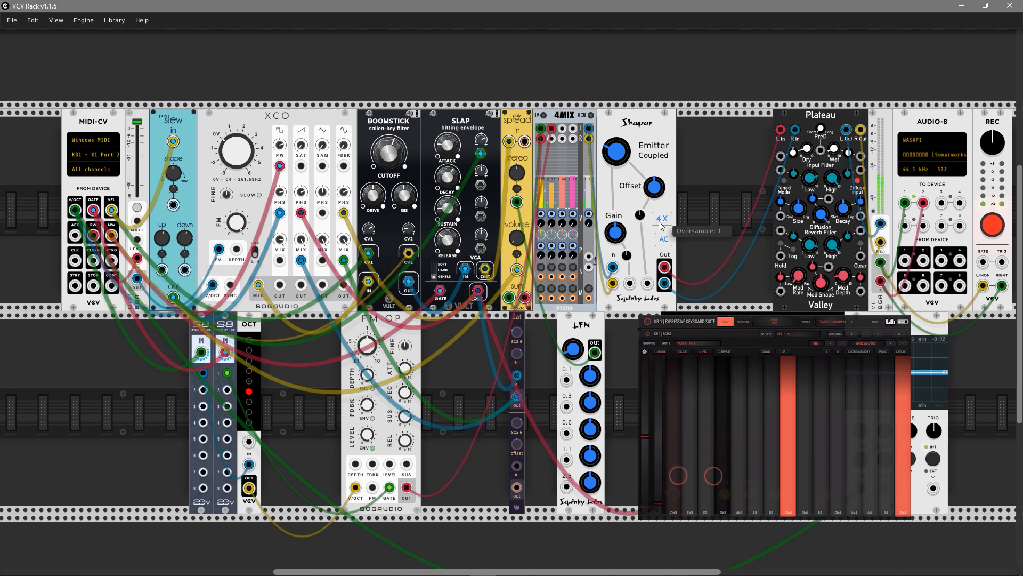
click(661, 219)
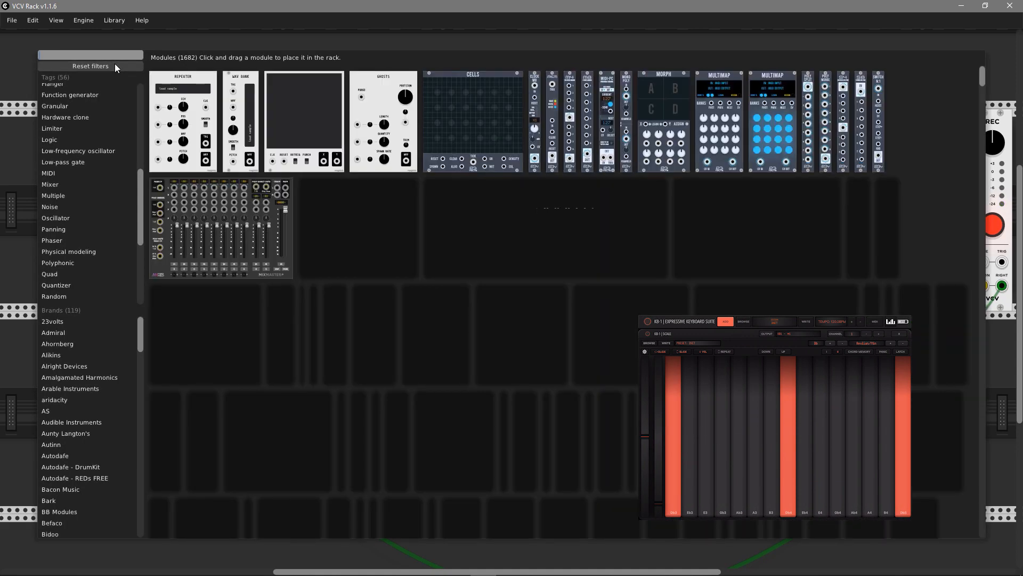
Search the module browser for 'choru' to find the Stereo Chorus Tremolo.
text(choru)
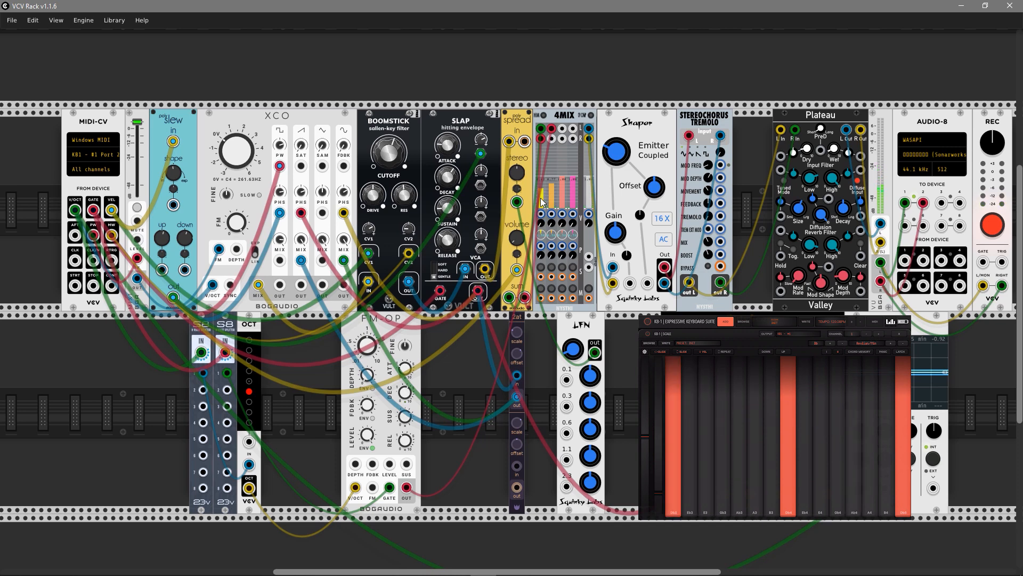
mouse_move(760, 151)
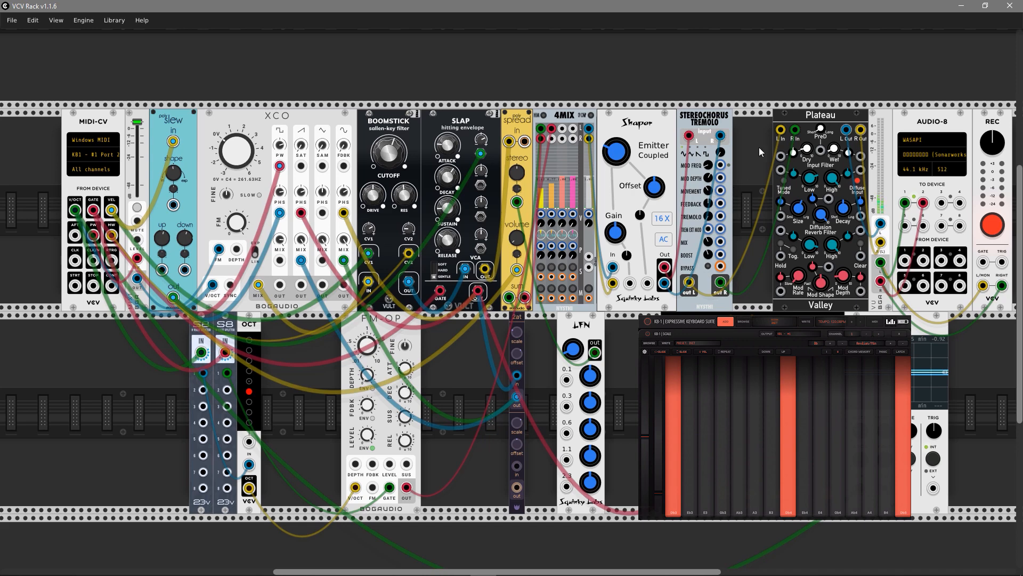
mouse_move(793, 128)
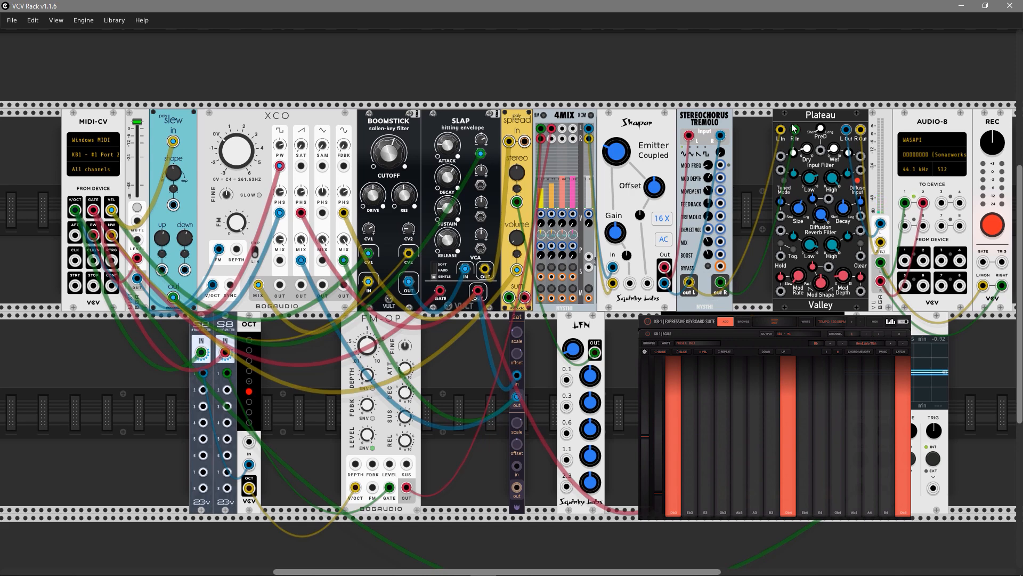